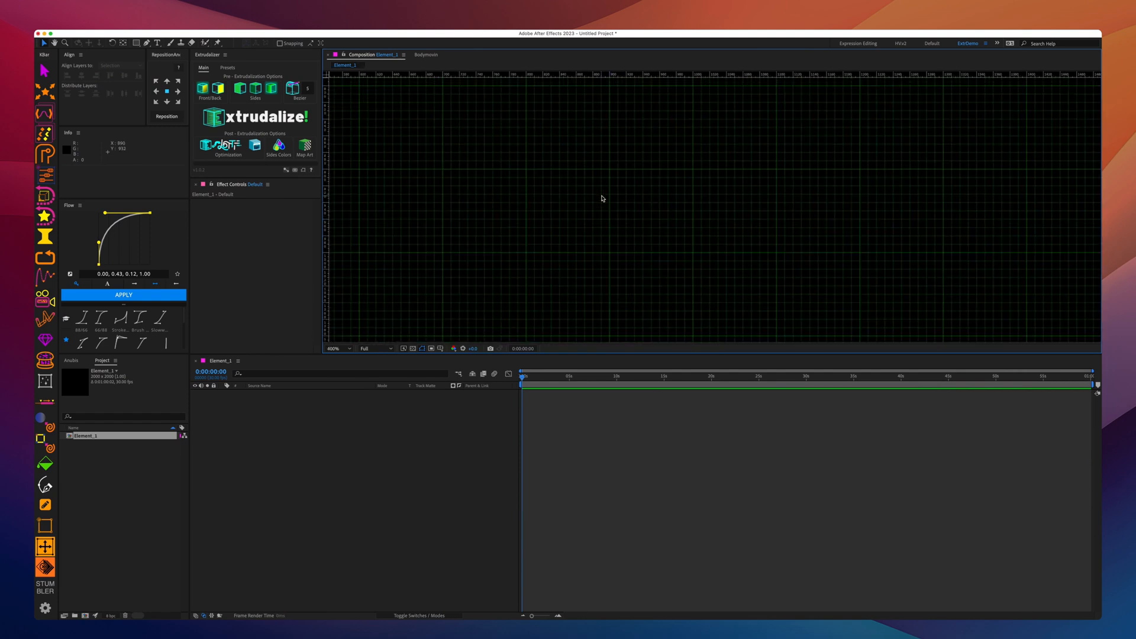
# Show the Properties panel for the empty Element_1 composition.
pyautogui.click(332, 348)
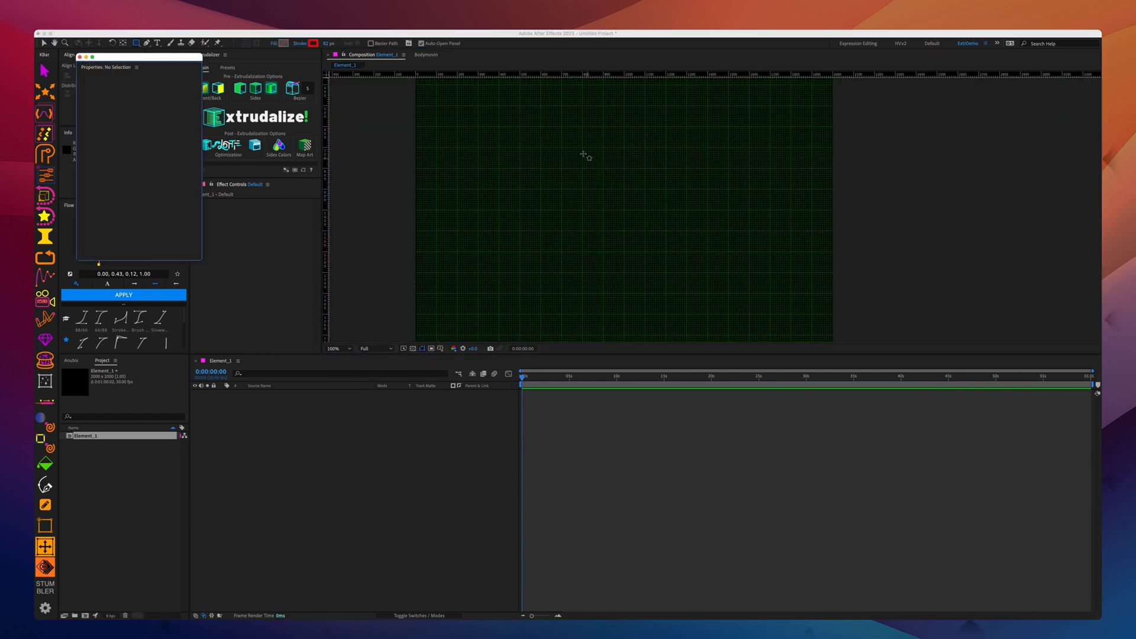
pyautogui.moveTo(588, 158)
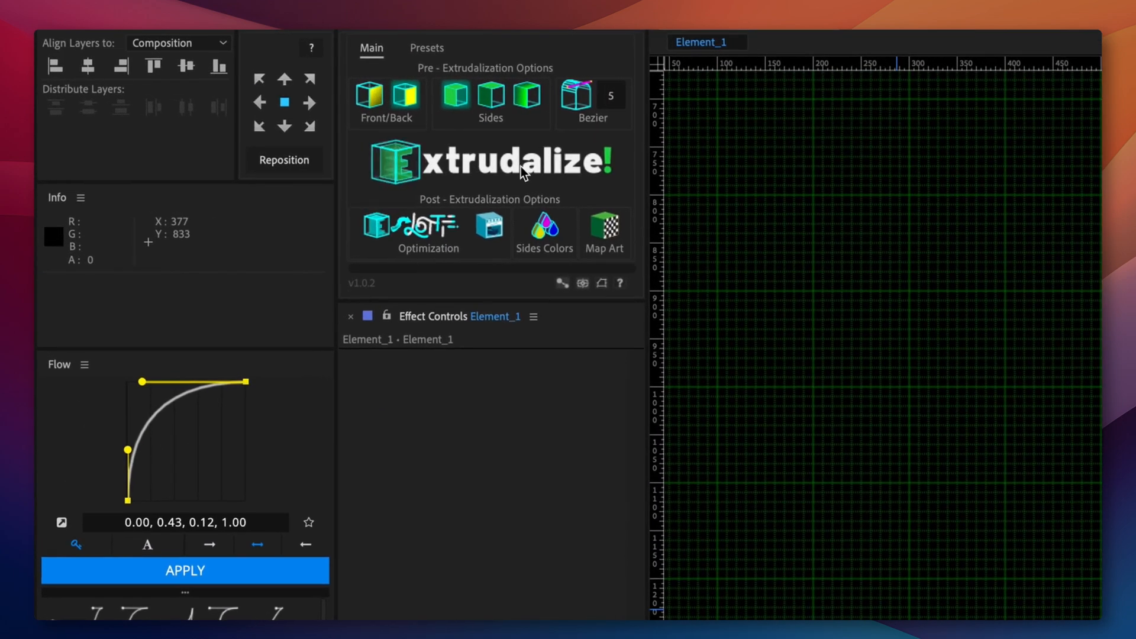
# Extrudalize the curved wedge into a 3D shape and expand its Contents in the timeline.
pyautogui.click(488, 162)
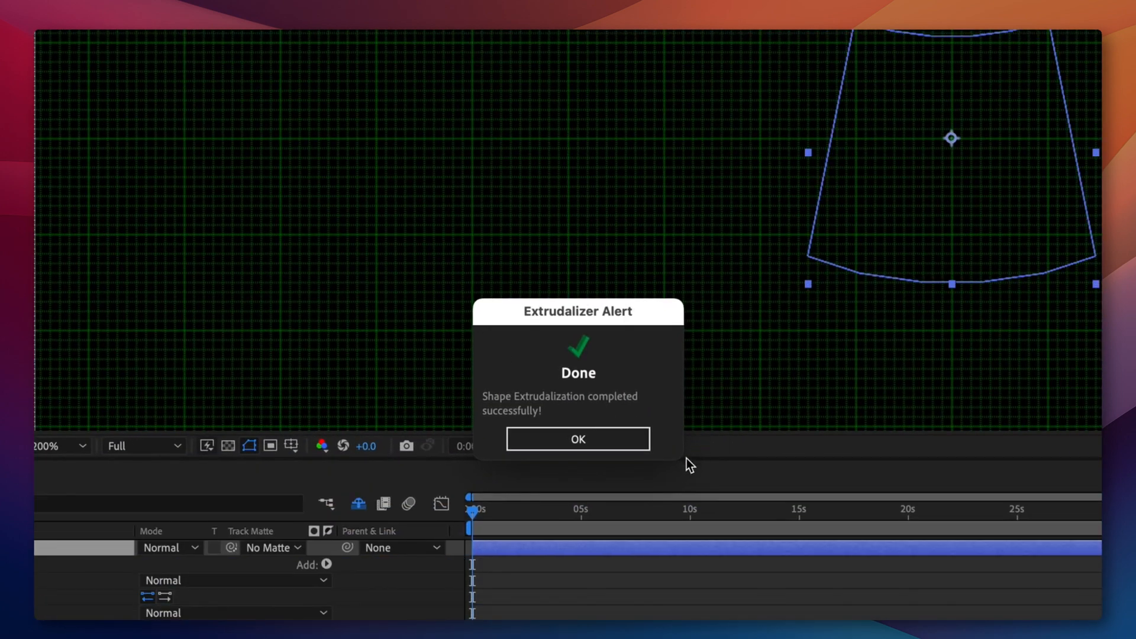
pyautogui.click(577, 438)
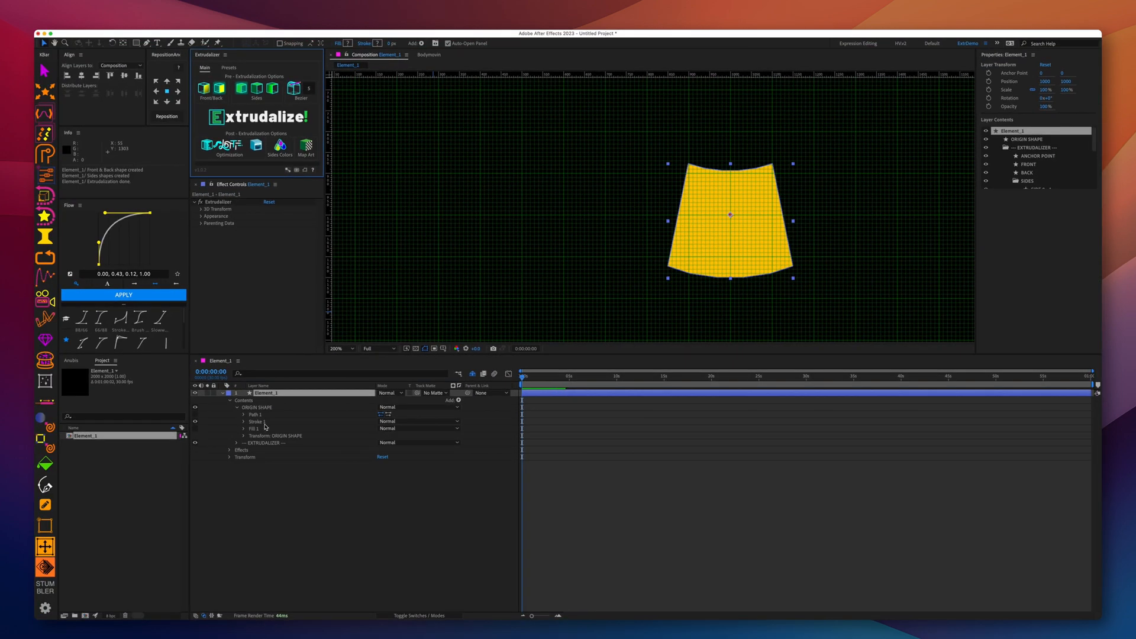
pyautogui.click(202, 209)
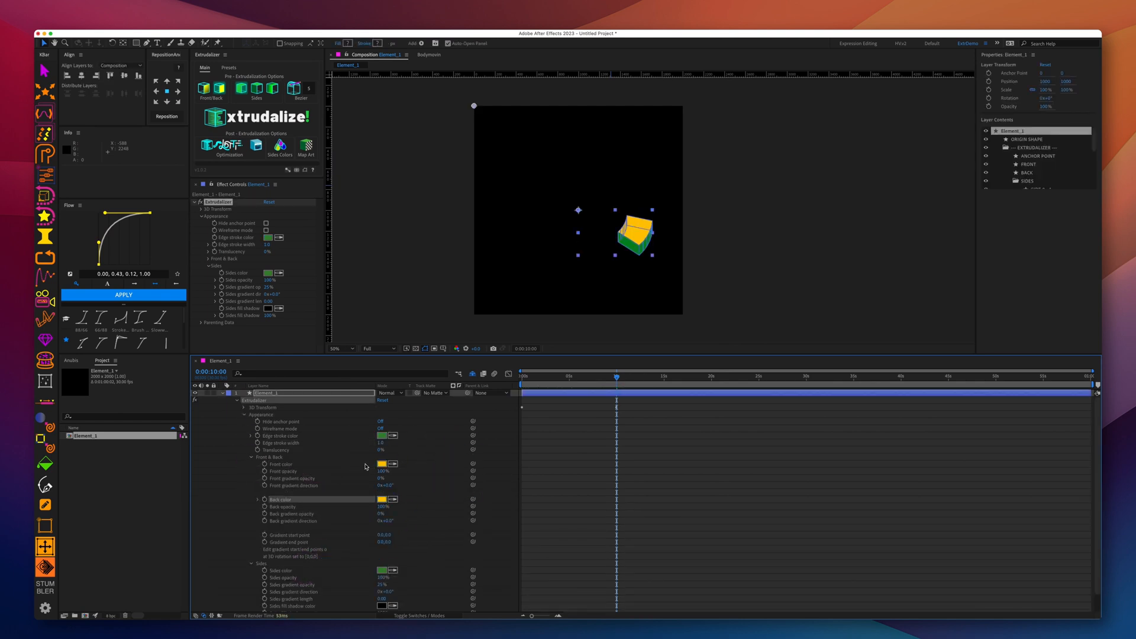
# Change the Extrudalizer Front color of the wedge from yellow to blue.
pyautogui.click(388, 463)
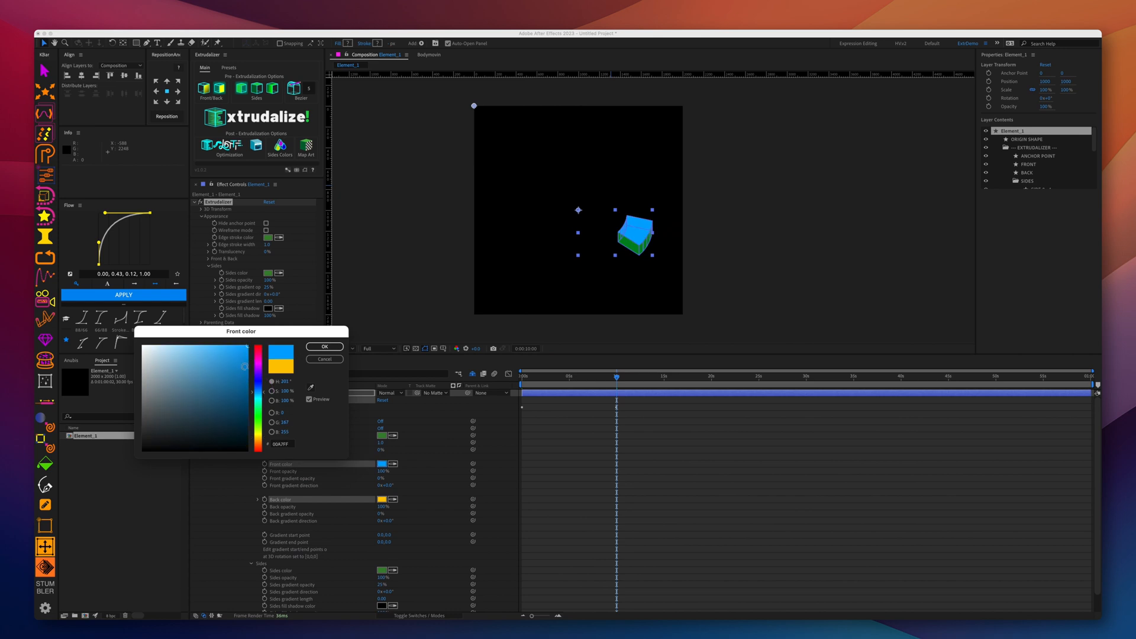
pyautogui.click(323, 347)
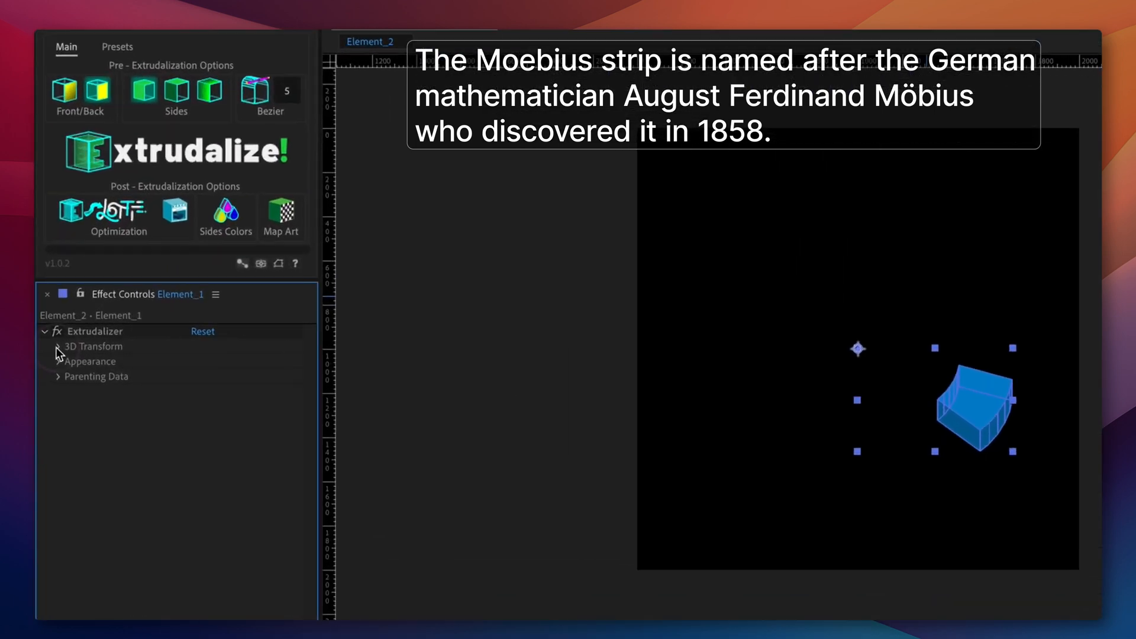
# Keyframe the wedge's Y Rotation under Orbit control at 0 s and 10 s so it spins.
pyautogui.click(53, 345)
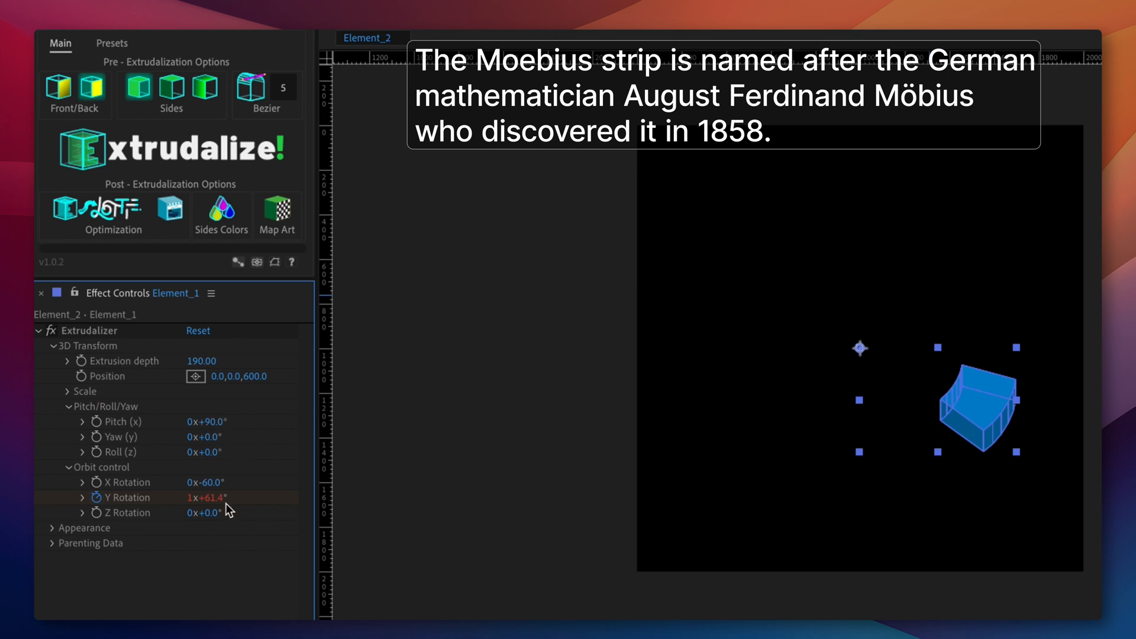
pyautogui.doubleClick(206, 483)
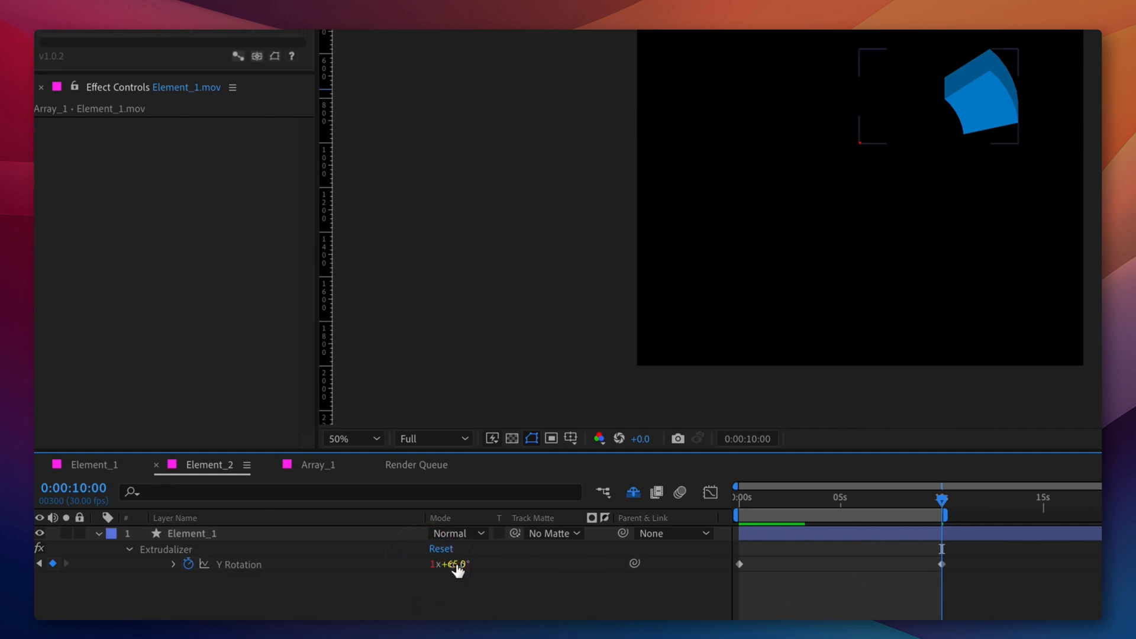
pyautogui.doubleClick(437, 563)
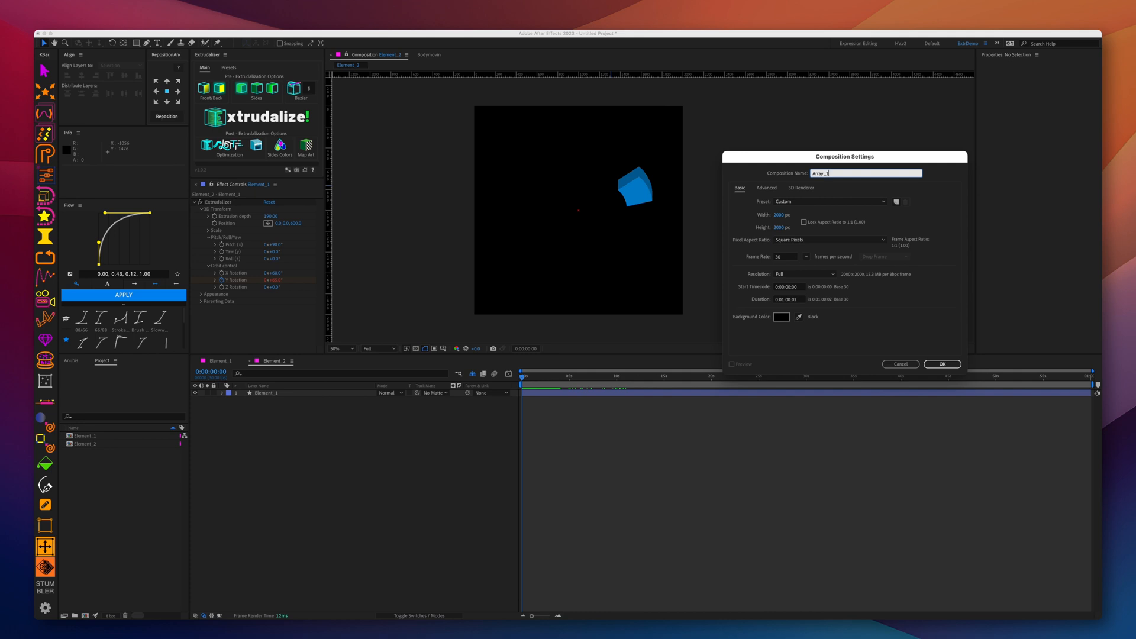
# Create the Array_1 comp and duplicate the Element_2 wedge layer for staggered copies.
pyautogui.click(942, 363)
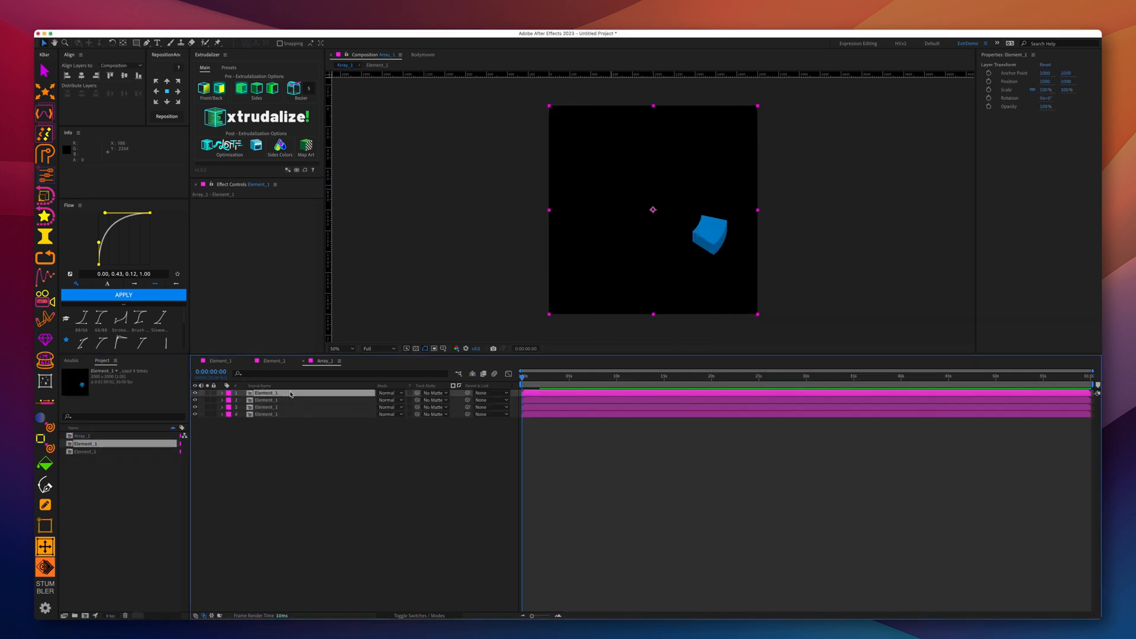
pyautogui.press('cmd+d')
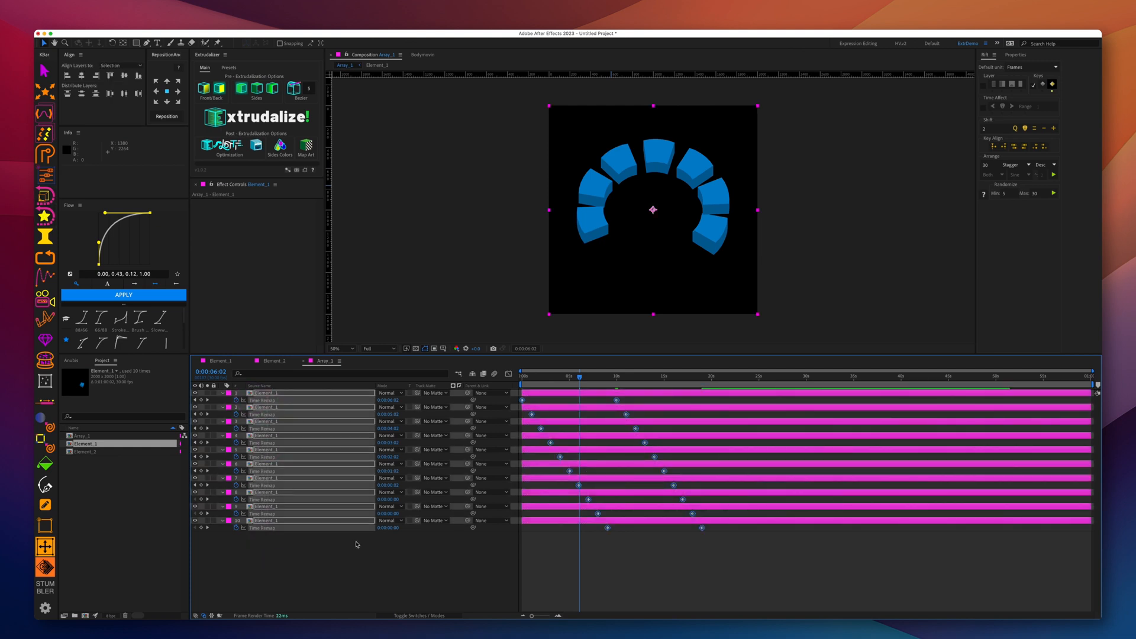
# Render the queued Element_2 compositions from the Render Queue to movie files.
pyautogui.click(369, 361)
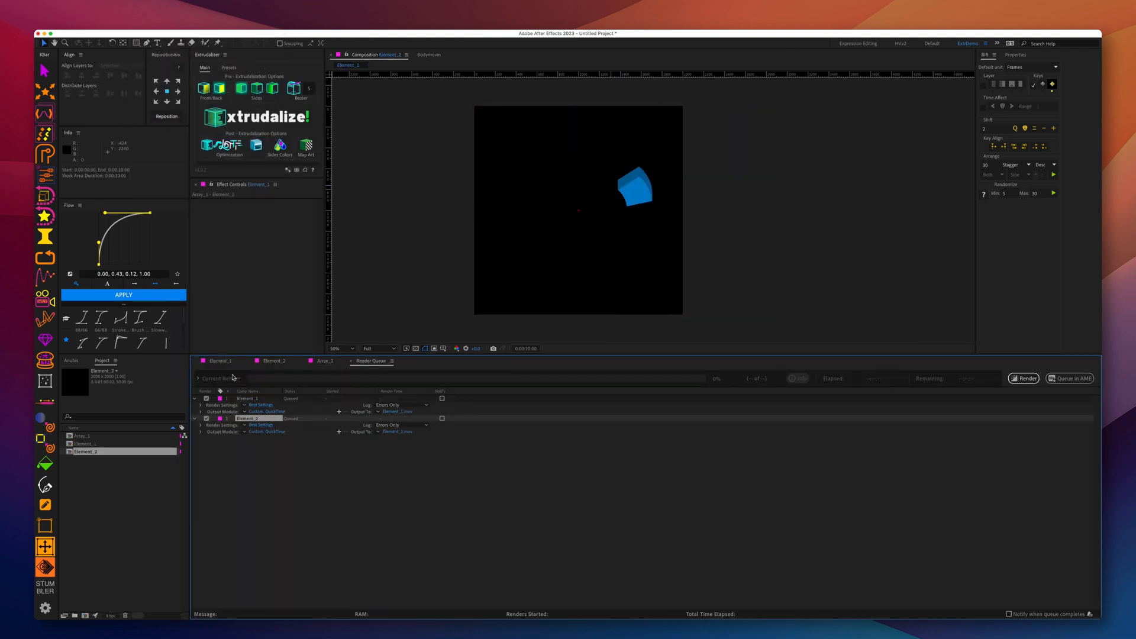
pyautogui.click(1024, 379)
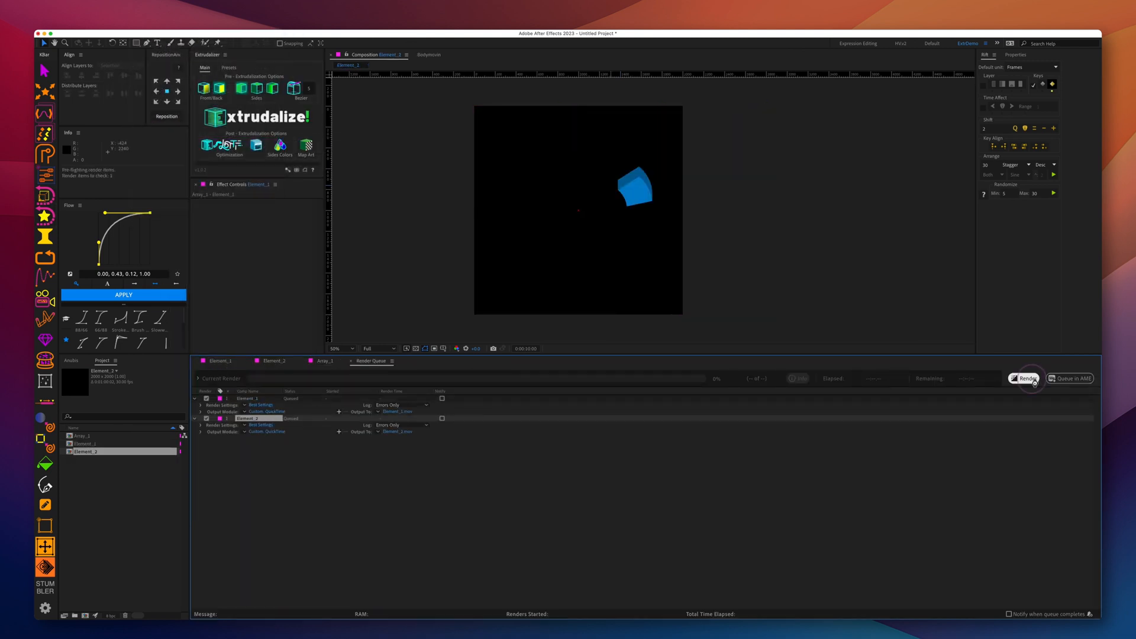
pyautogui.click(1025, 378)
pyautogui.write('Mobeus')
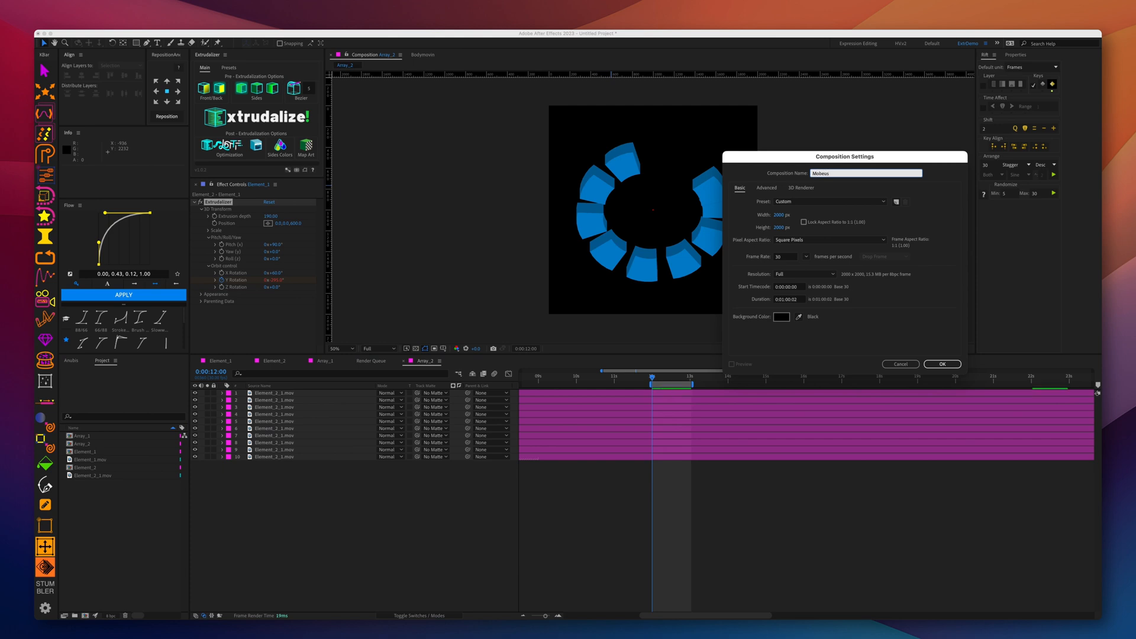
# Create a new composition named Mobeus.
pyautogui.click(941, 363)
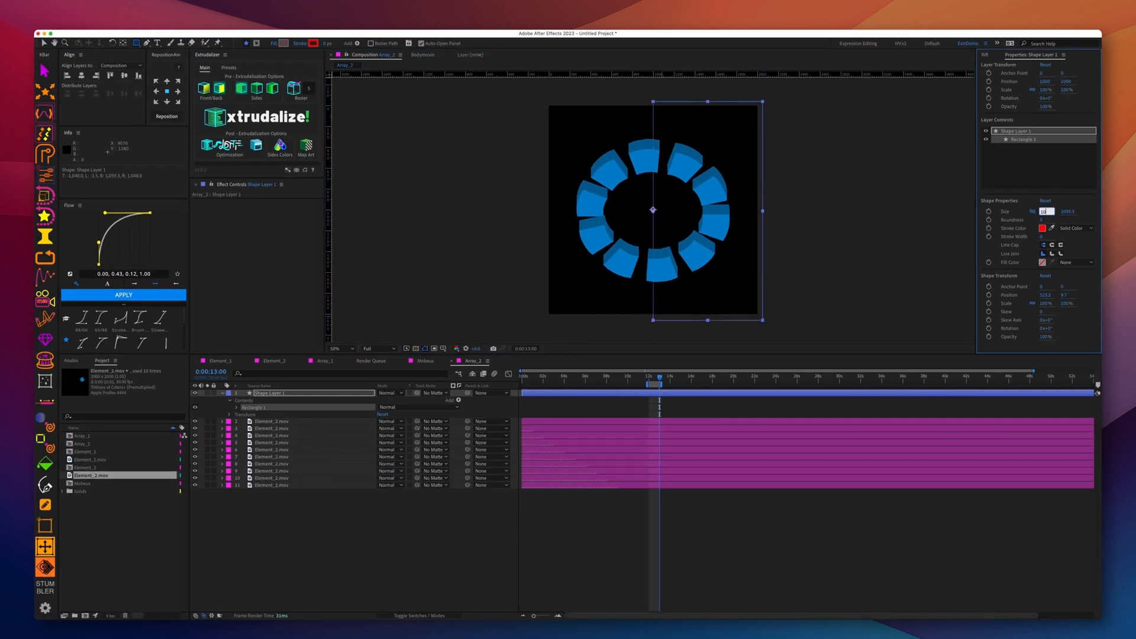
# Give the rectangle a Linear Gradient fill and add an opacity stop in Edit Gradient.
pyautogui.click(231, 407)
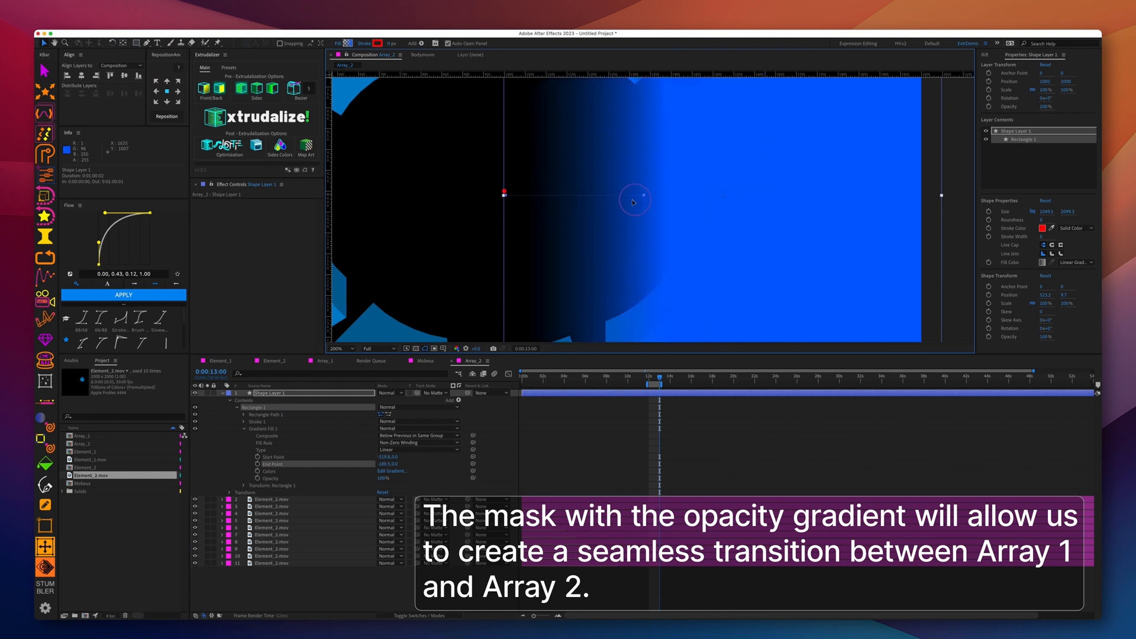
pyautogui.click(391, 471)
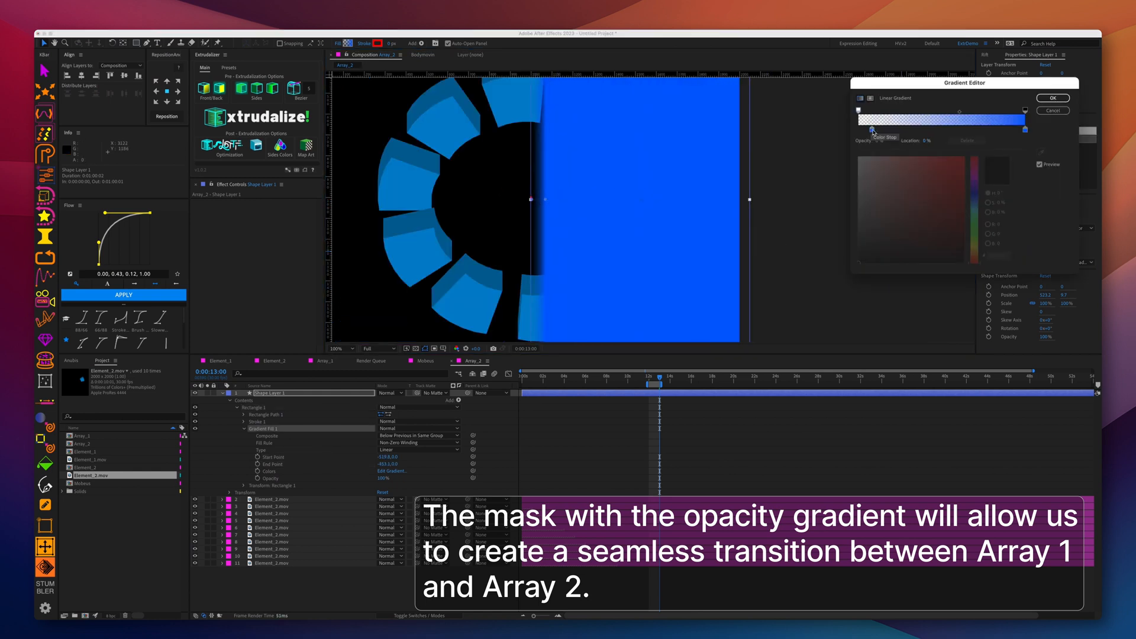
pyautogui.click(1052, 98)
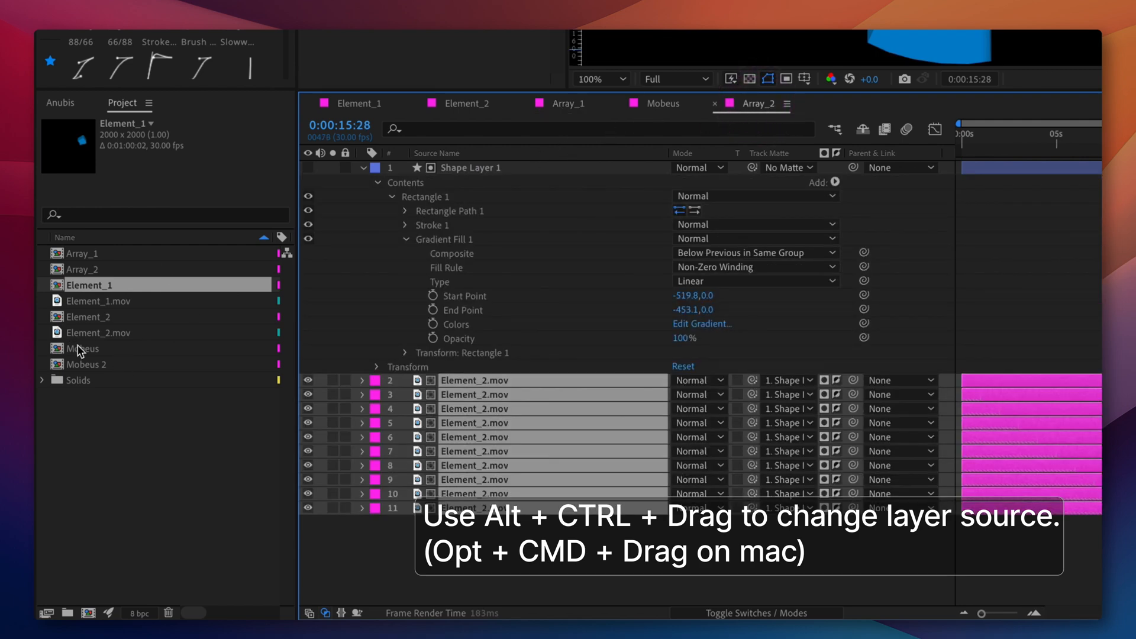
# Select the Mobeus comp in the project, then move to the Array_1 timeline.
pyautogui.click(90, 317)
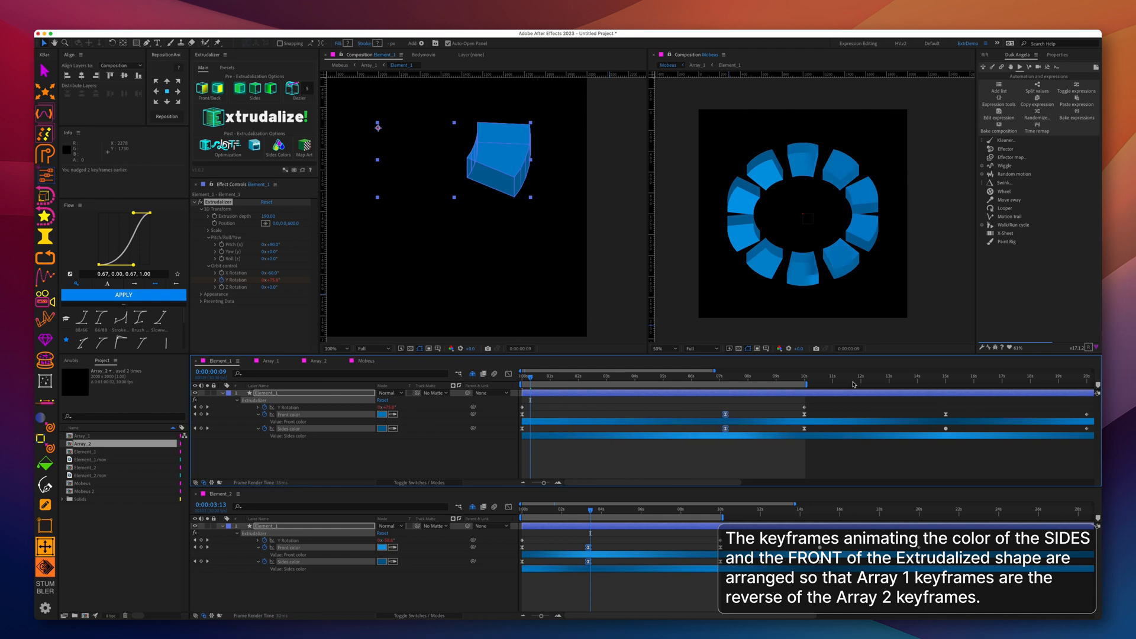
pyautogui.click(268, 361)
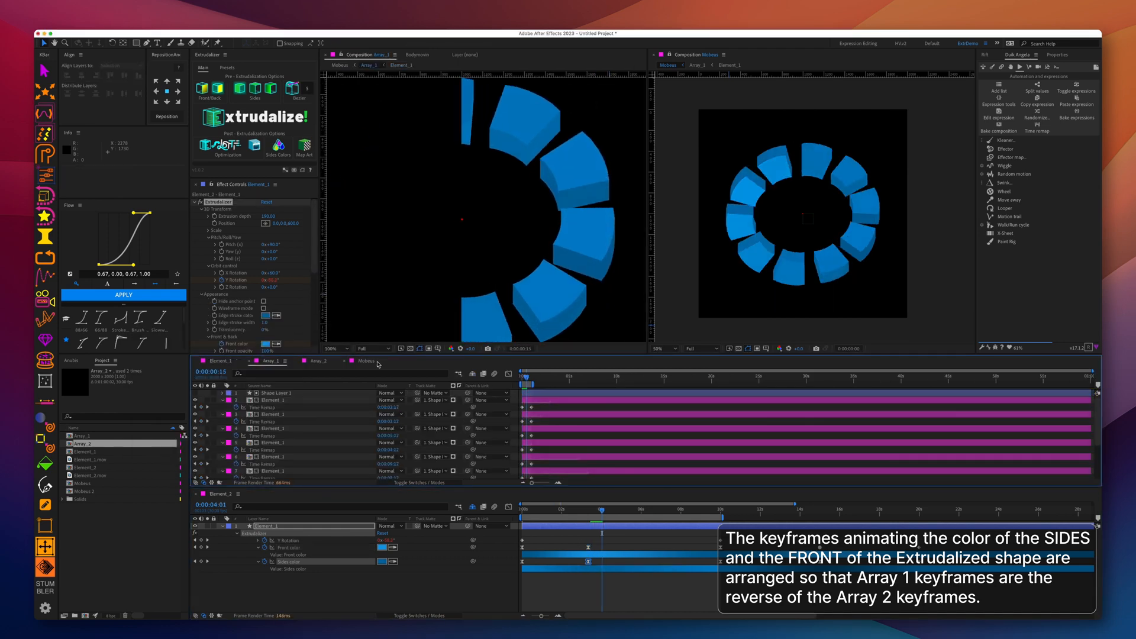
pyautogui.click(366, 361)
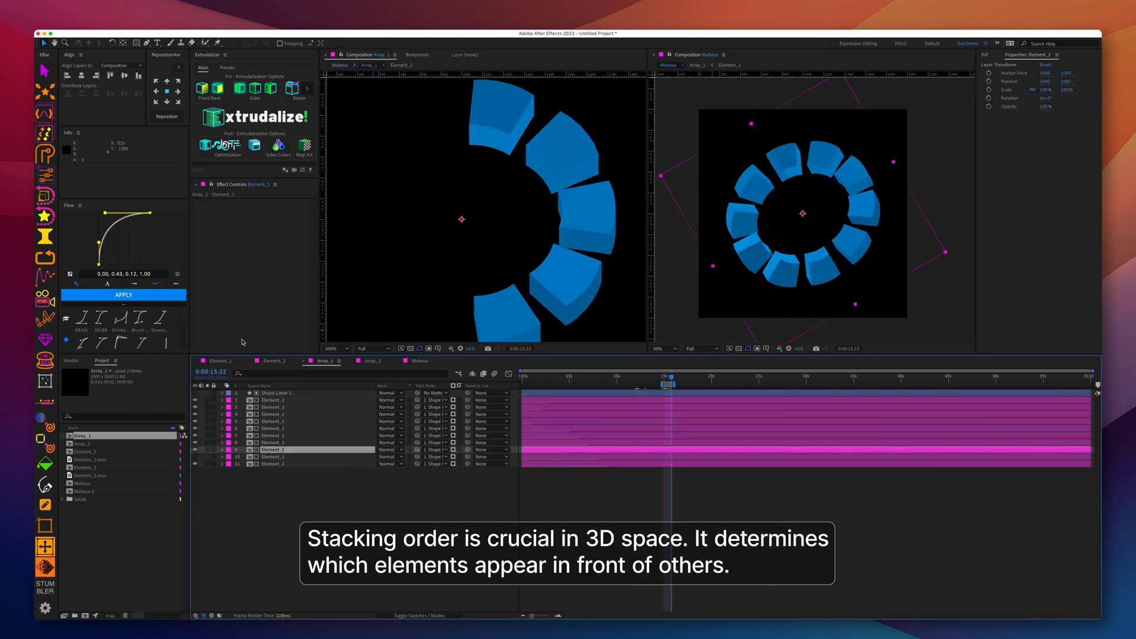
# Restack a wedge layer in Array_1, then switch to the Element_2 composition.
pyautogui.click(370, 361)
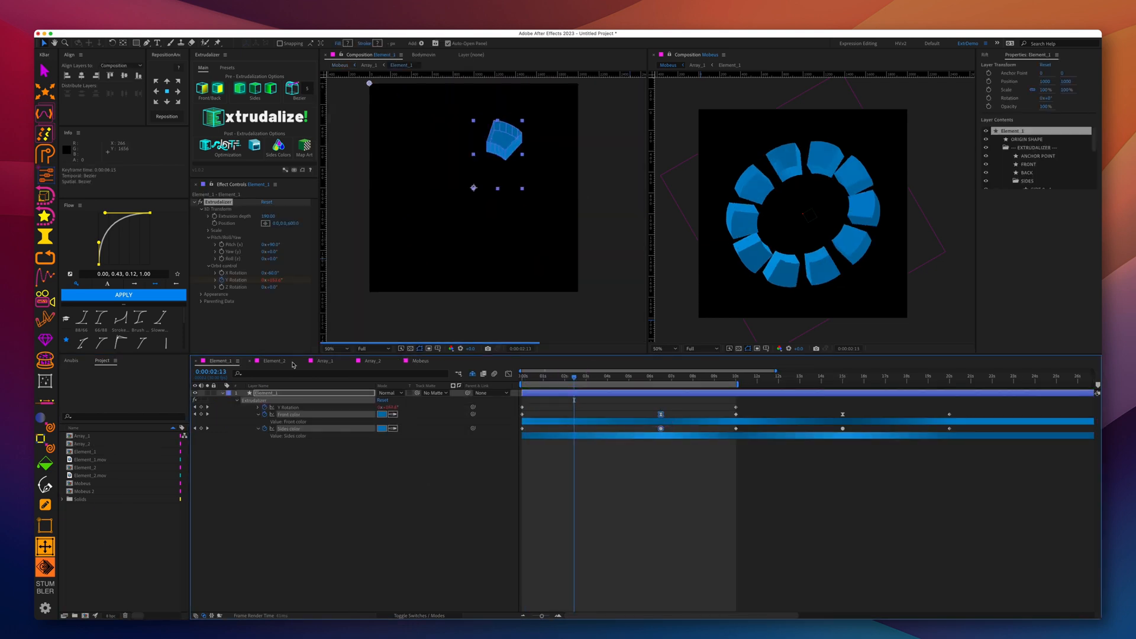
pyautogui.click(420, 359)
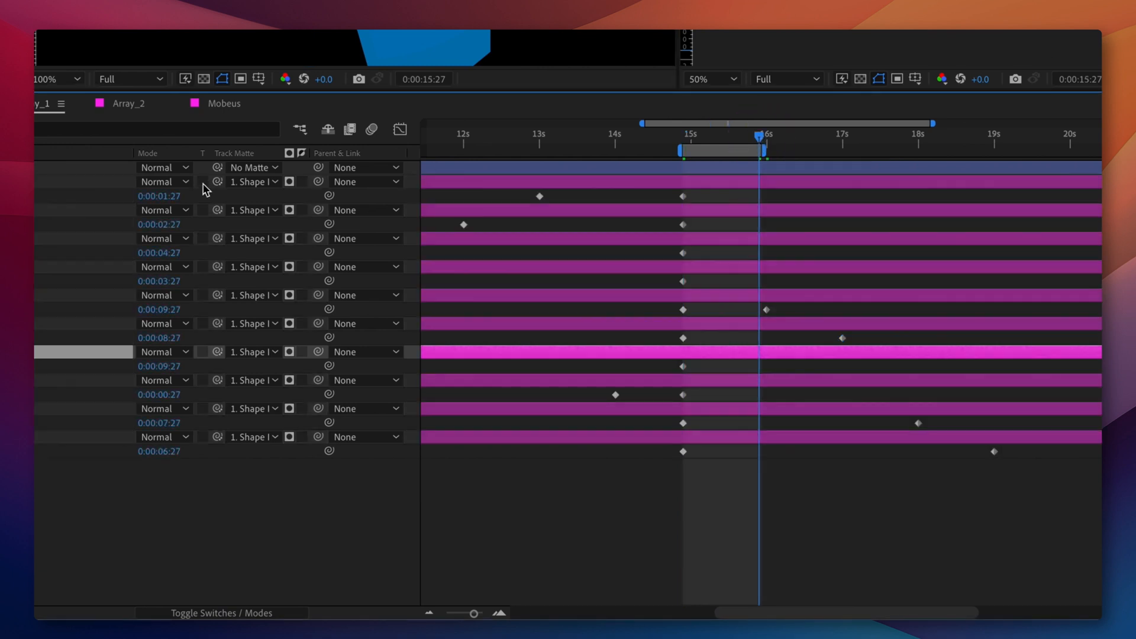
# Align the Array_1 wedge layers' staggered Time Remap keyframes at the 15-second mark.
pyautogui.click(122, 103)
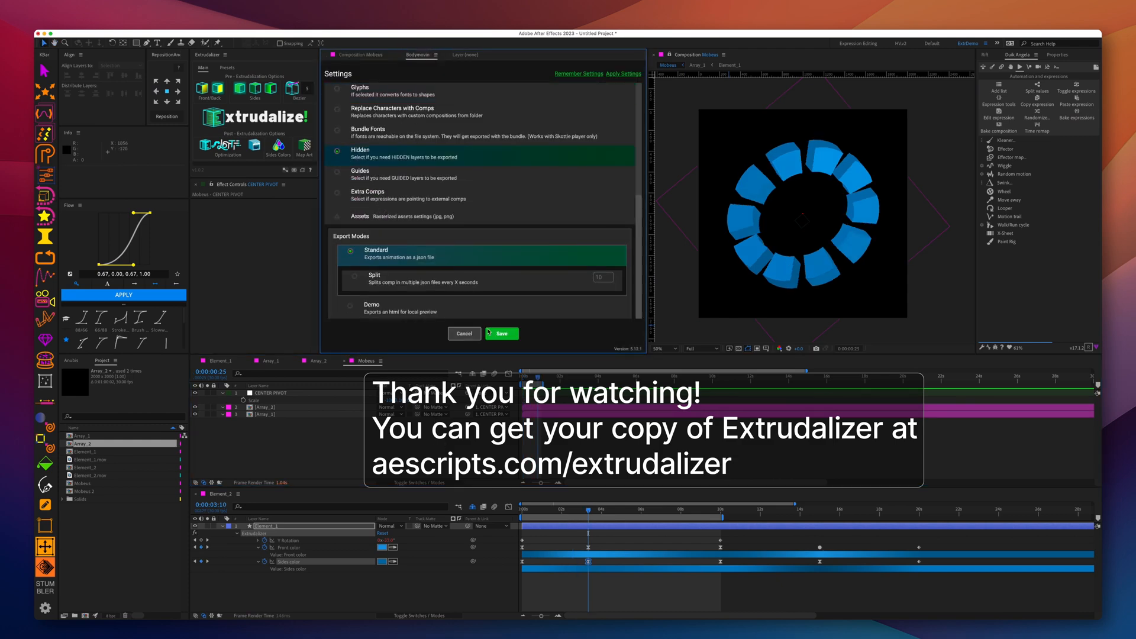
pyautogui.moveTo(368, 191)
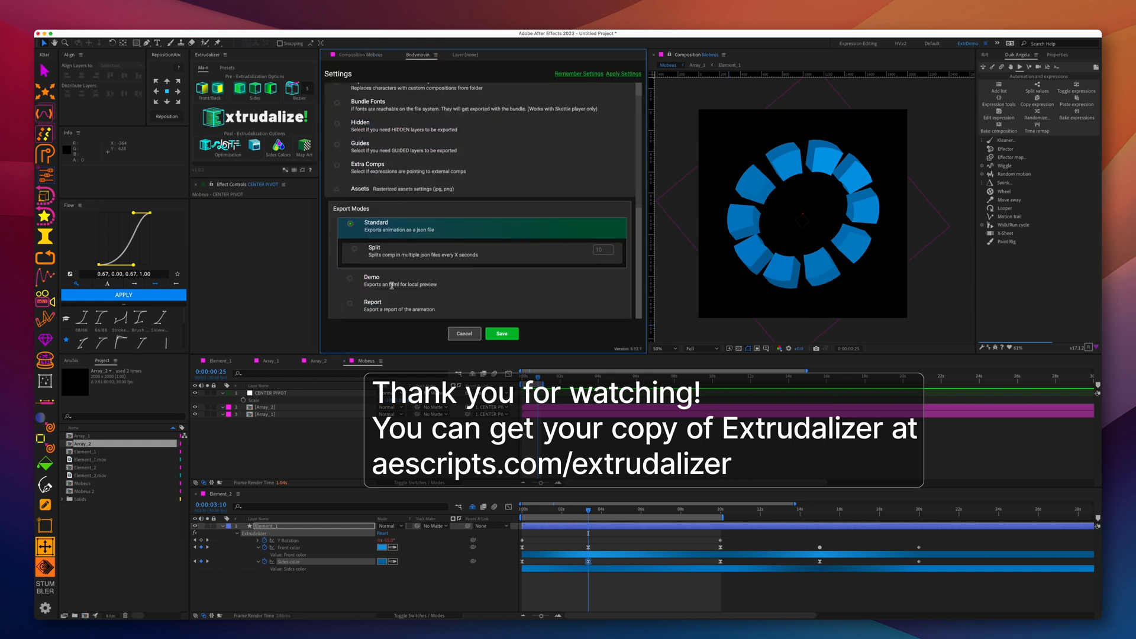
# Save Bodymovin's Standard export mode and target the Mobeus comp with its destination folder.
pyautogui.click(502, 334)
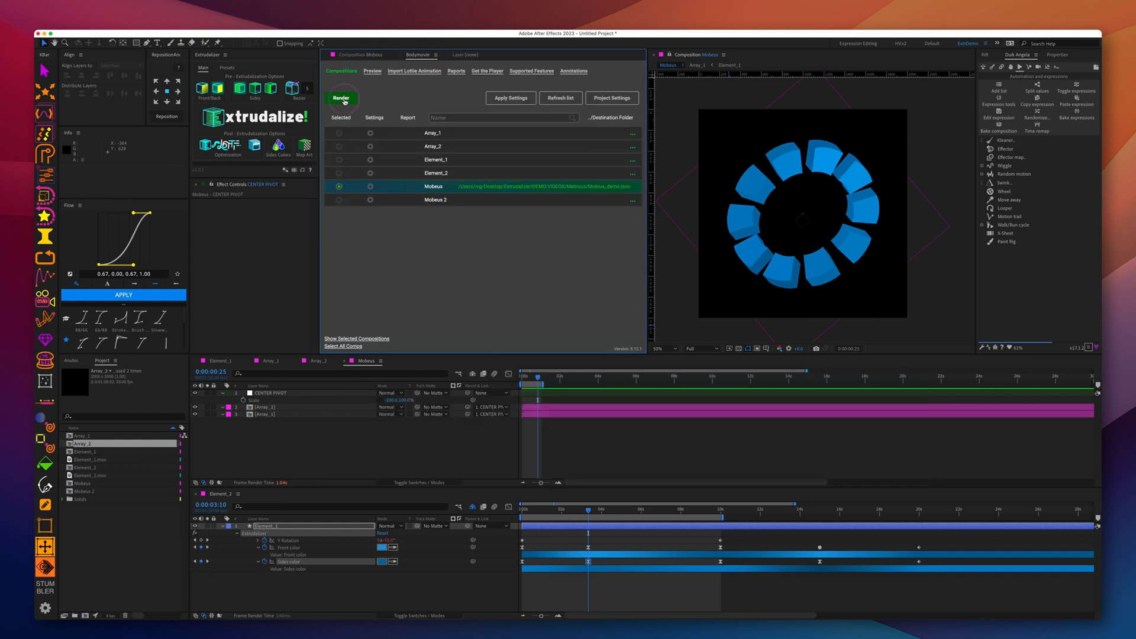